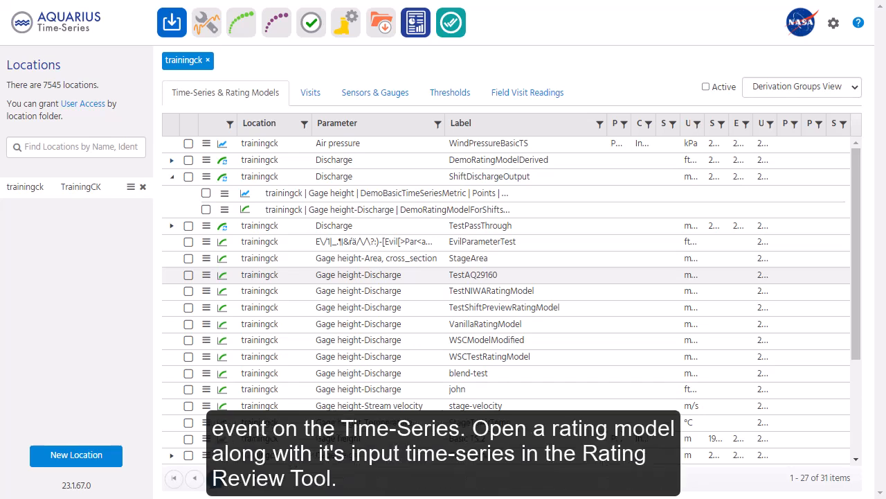
# Step: Open the Gage height–Discharge rating model with its gage height input series in the Rating Review Tool
pyautogui.click(205, 209)
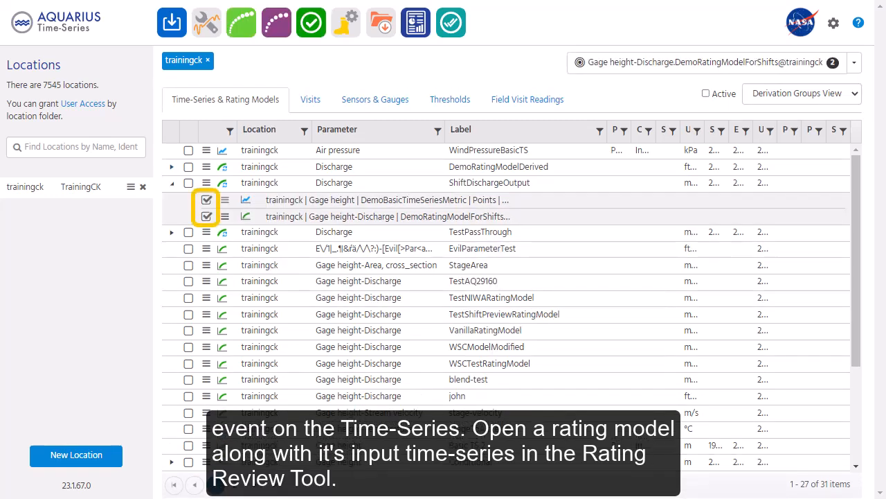
pyautogui.click(277, 22)
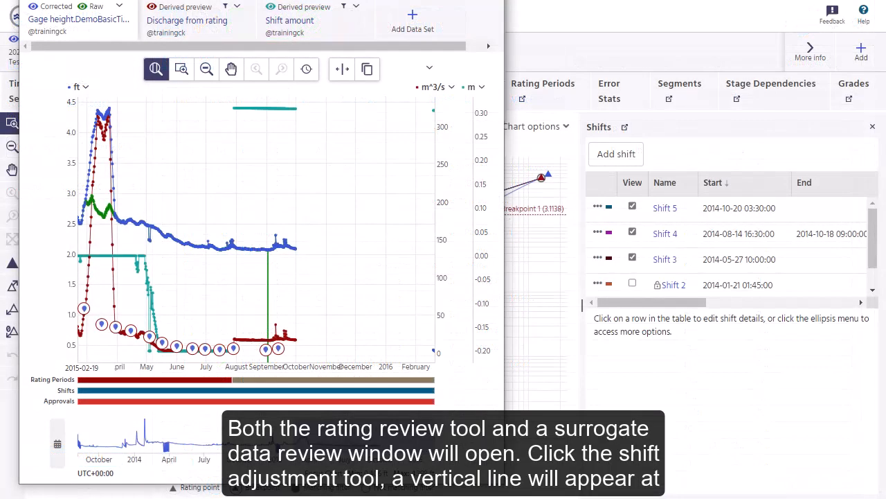
pyautogui.click(631, 259)
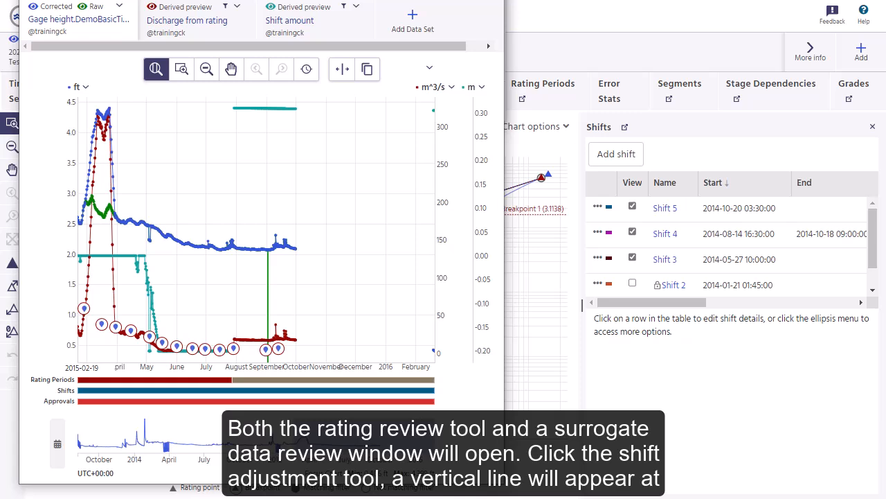
pyautogui.moveTo(340, 69)
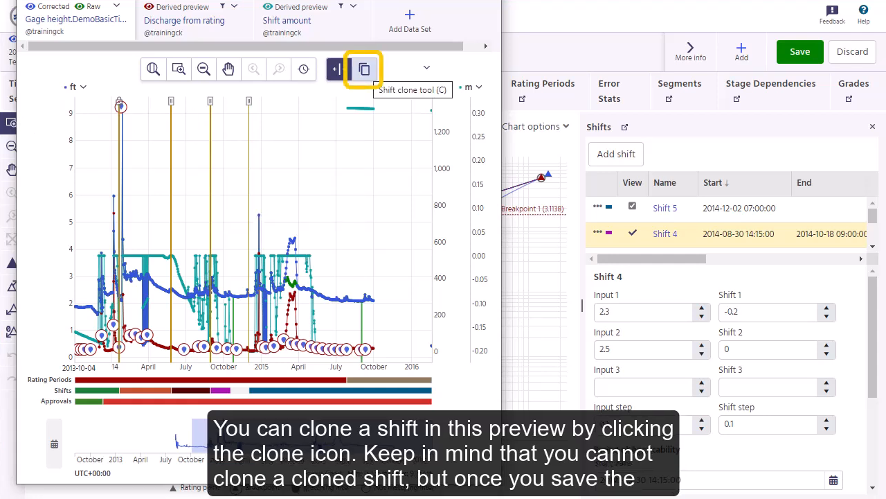
pyautogui.click(339, 69)
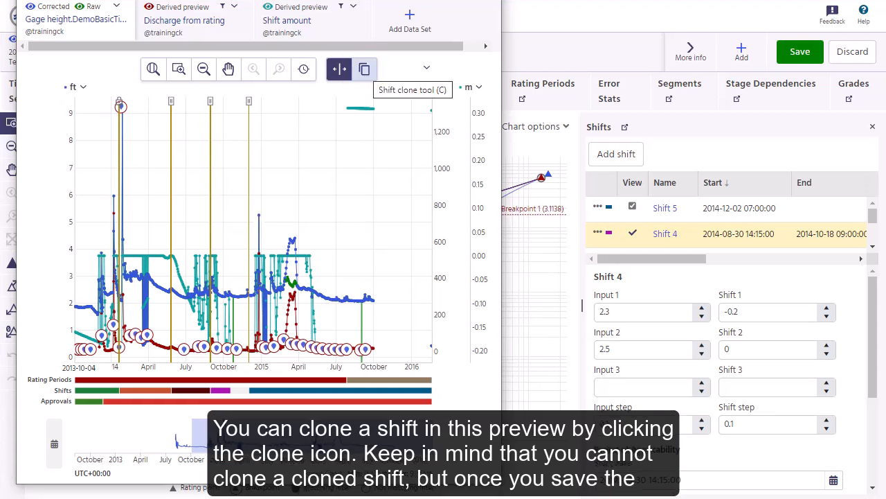
pyautogui.click(366, 69)
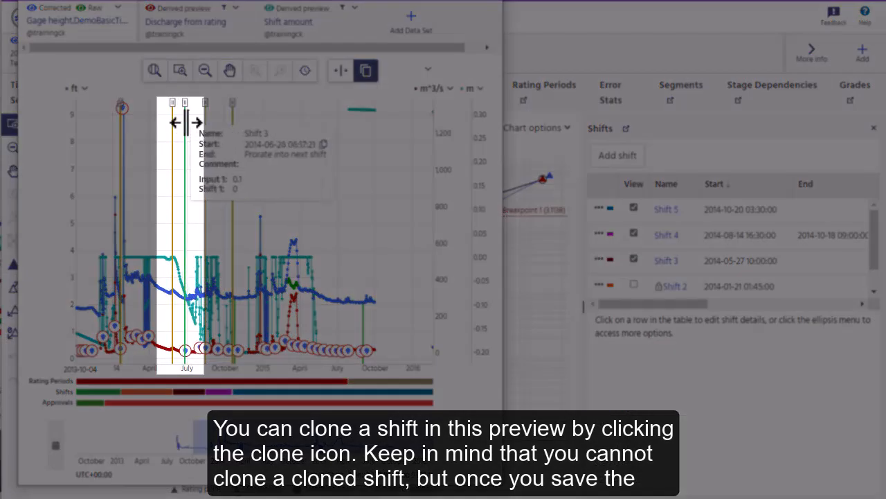
pyautogui.click(365, 71)
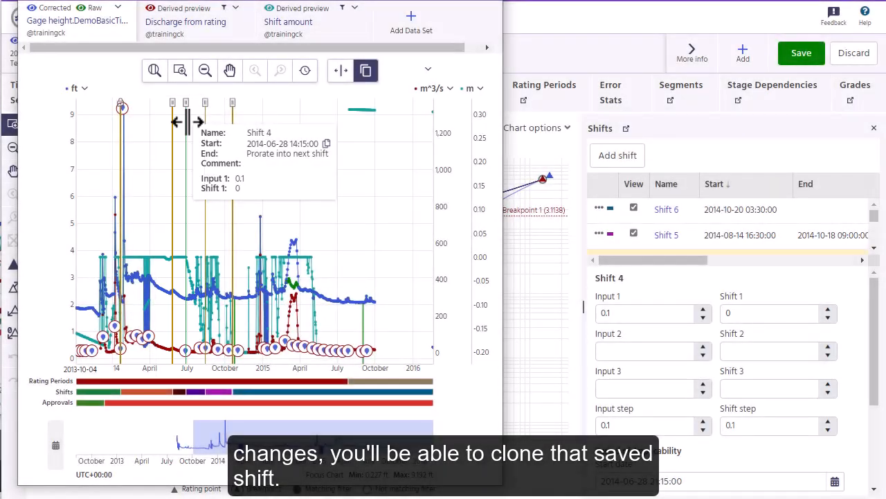